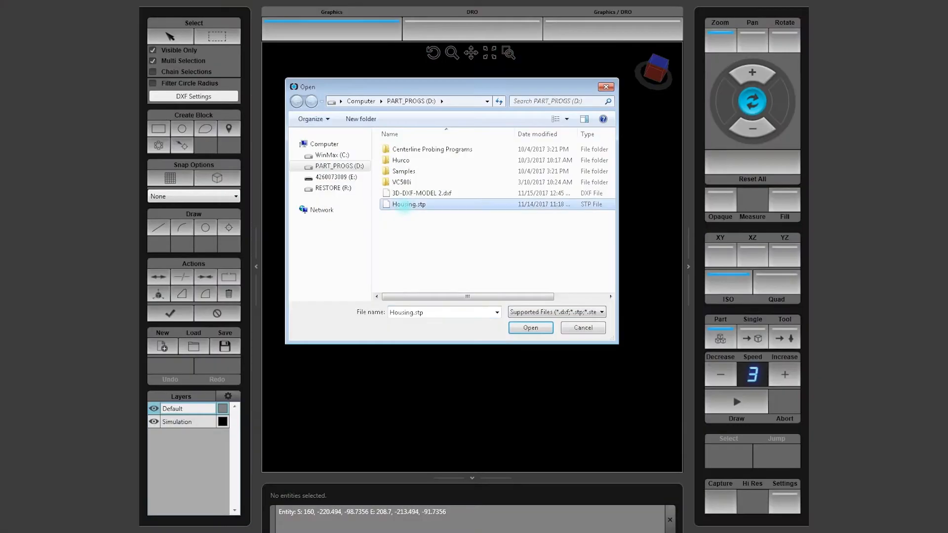
# Open Housing.stp from PART_PROGS (D:) so WinMax begins reading the STEP file
pyautogui.click(530, 326)
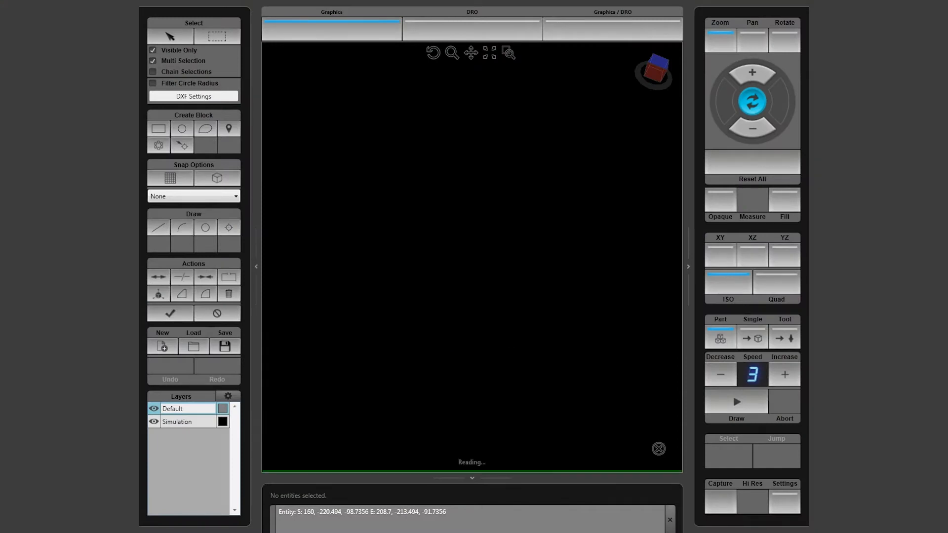
# Select the round pocket floor and create Block 1 as a pocket-boundary Mill Contour from it
pyautogui.click(193, 345)
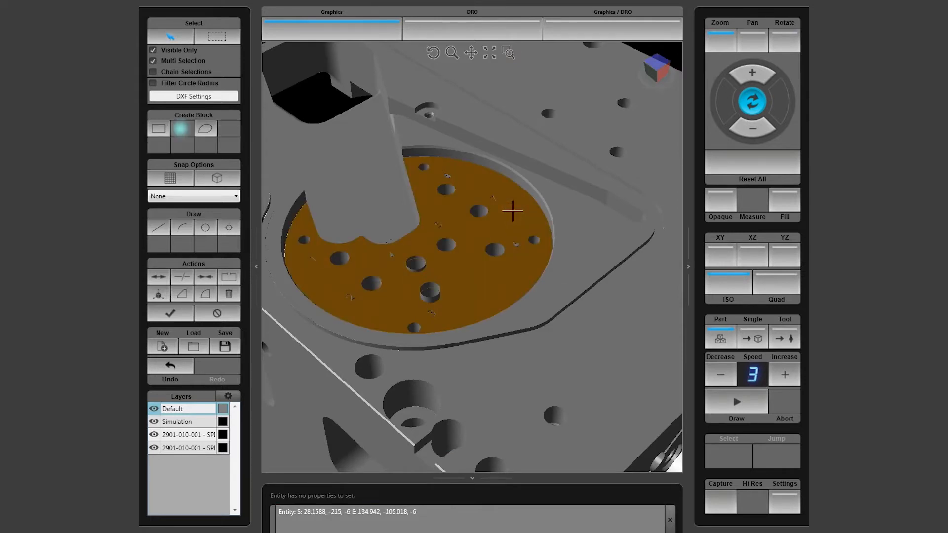
pyautogui.click(181, 128)
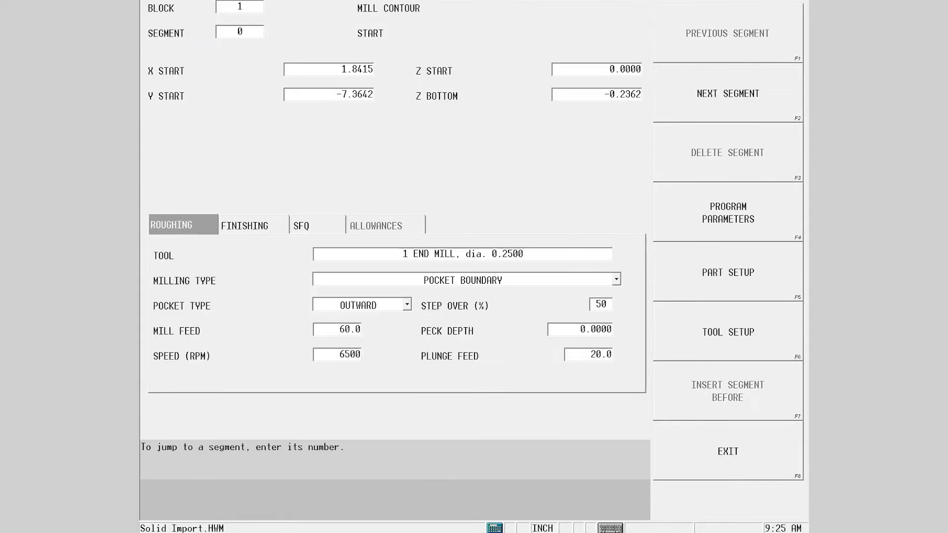
# Exit the Mill Contour screen back to the housing model showing the large round face and its holes
pyautogui.click(461, 254)
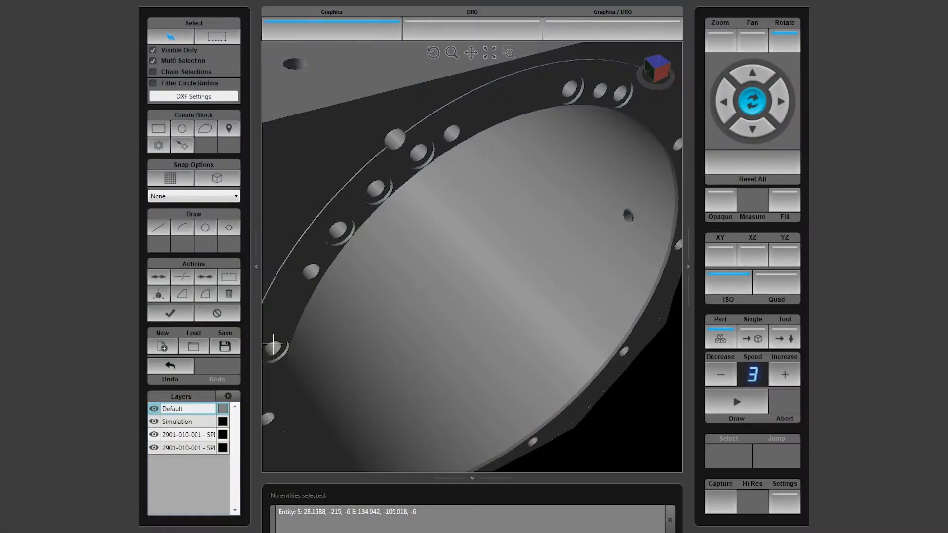
# Select six bolt-circle holes and accept a vector-defined transform plane Block 2 at origin 8.2114, -6.2025, -1.1040
pyautogui.click(337, 228)
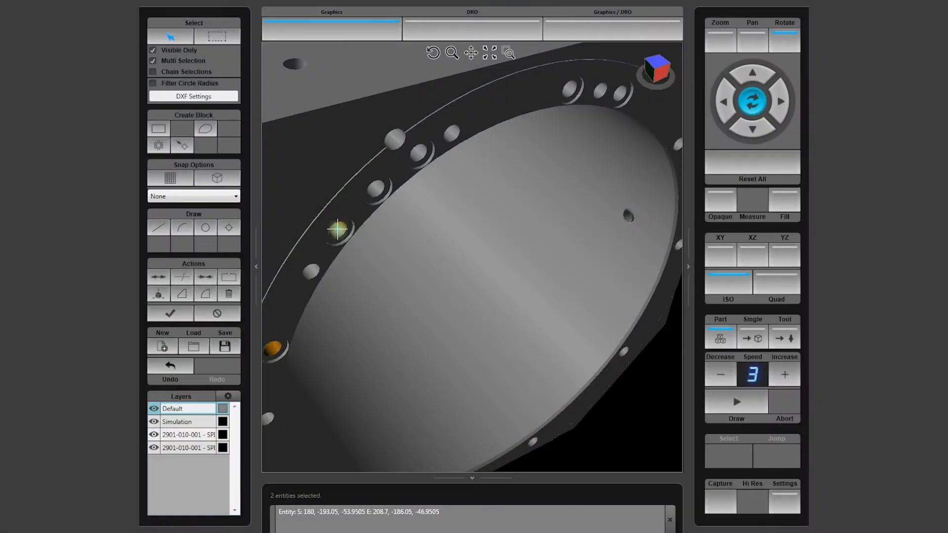
pyautogui.click(375, 188)
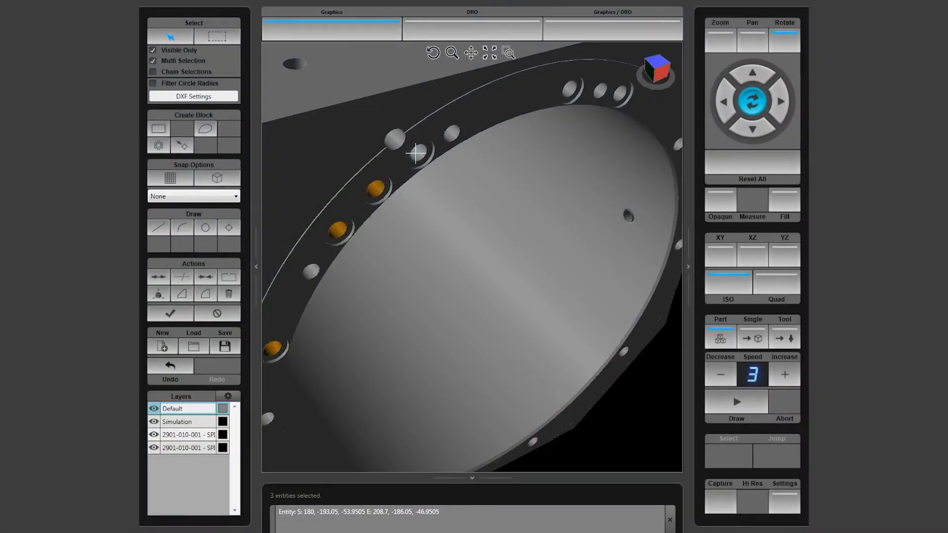
pyautogui.click(569, 91)
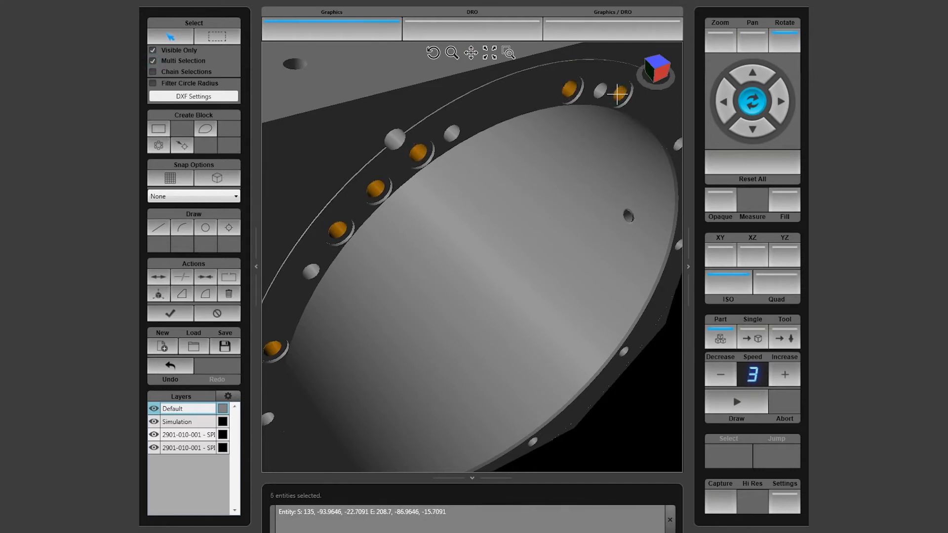
pyautogui.click(508, 53)
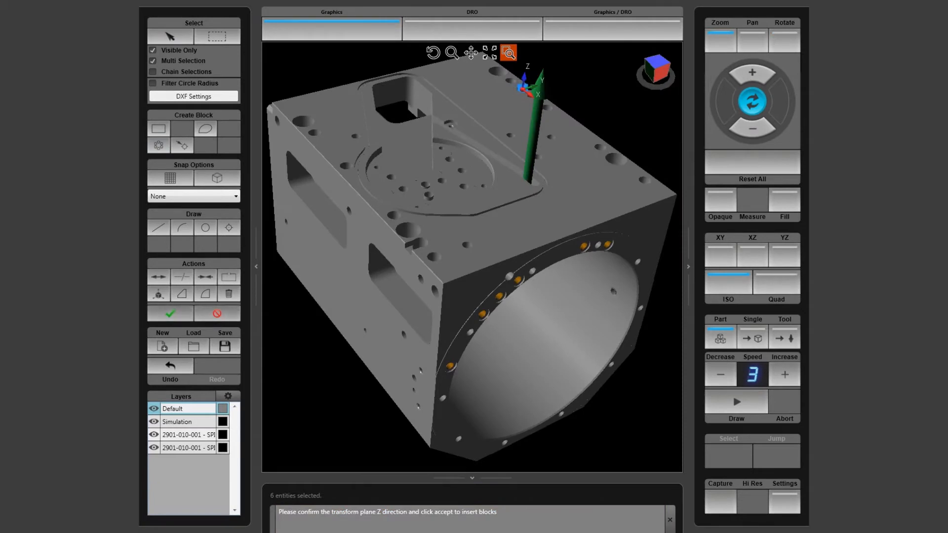
pyautogui.click(170, 314)
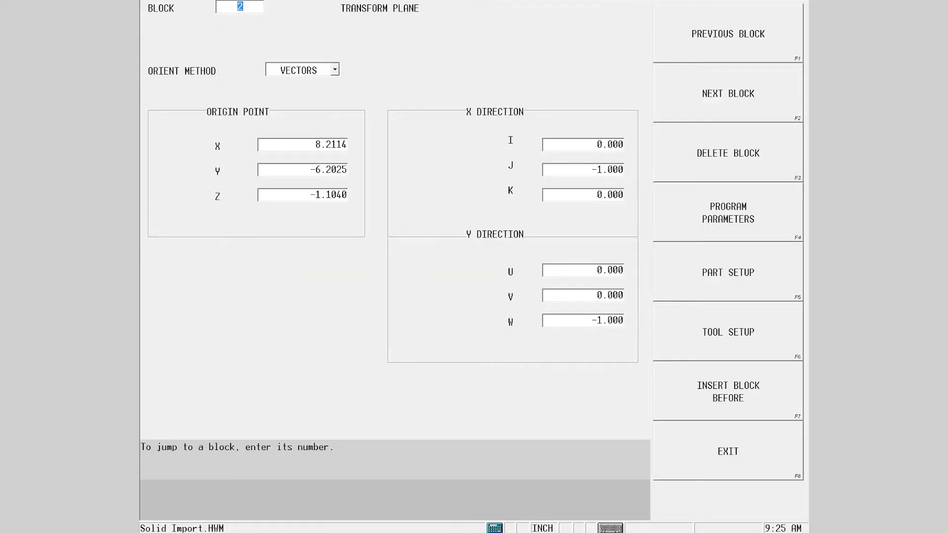
pyautogui.click(302, 69)
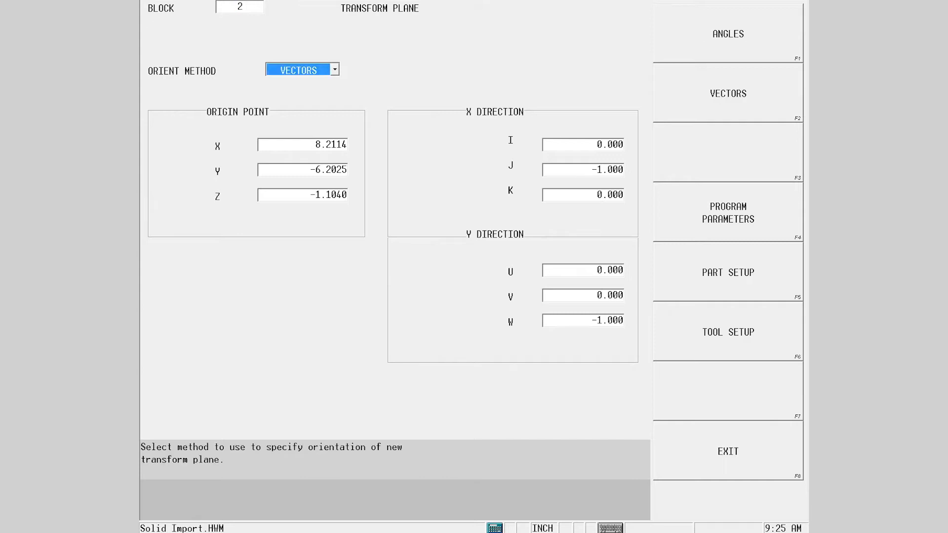